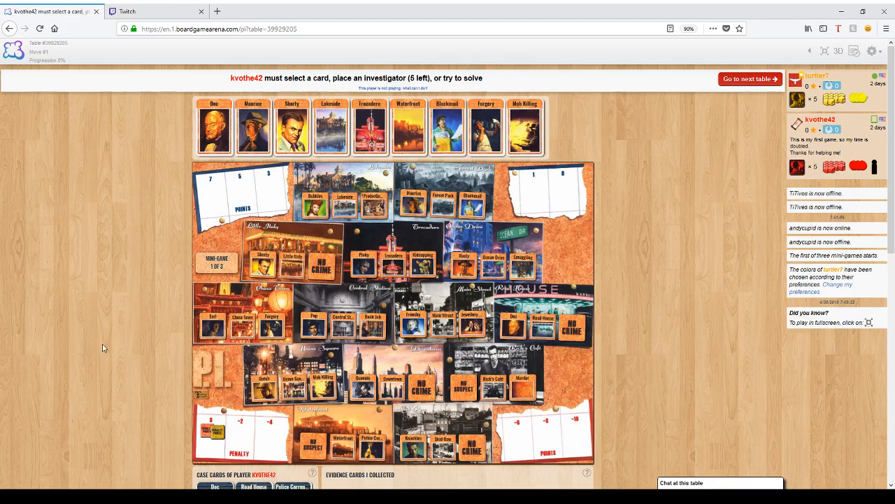
{"action": "mouse_move", "coordinate": [100, 351]}
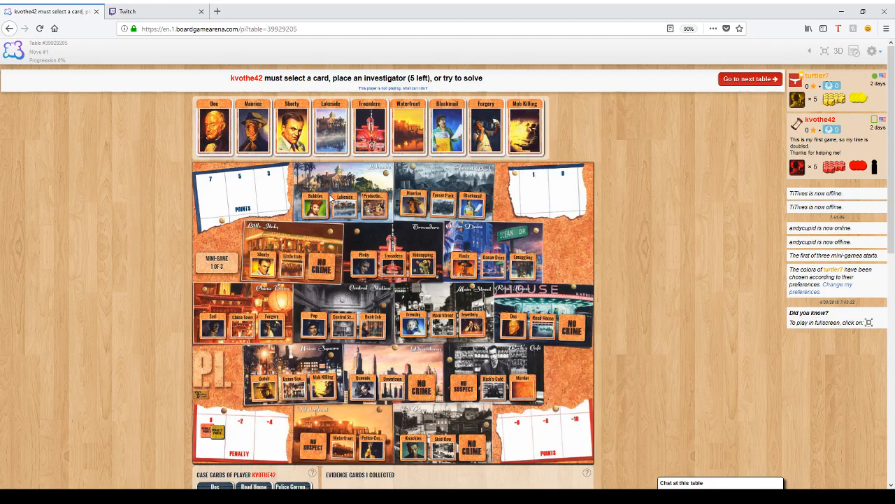
{"action": "mouse_move", "coordinate": [264, 280]}
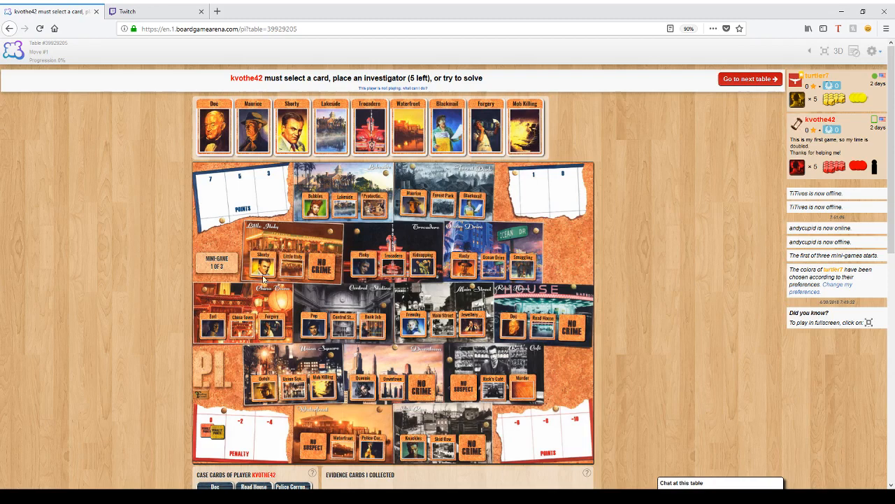
{"action": "mouse_move", "coordinate": [243, 330]}
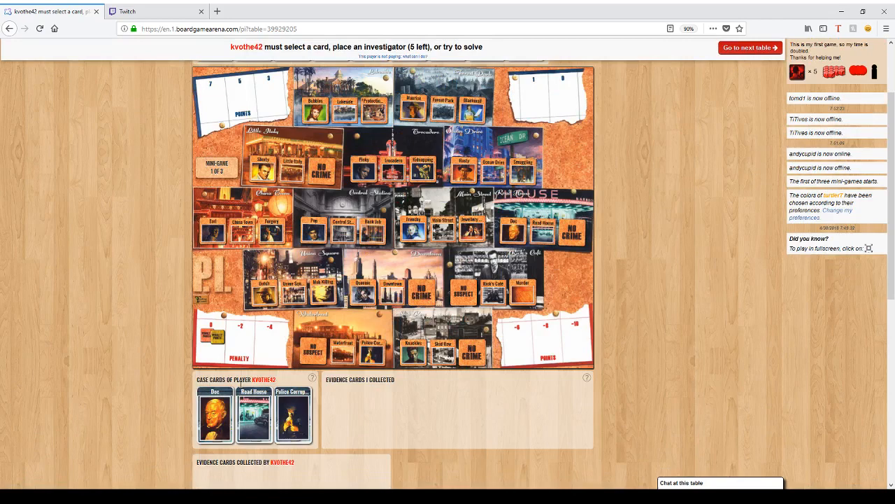
{"action": "mouse_move", "coordinate": [217, 423]}
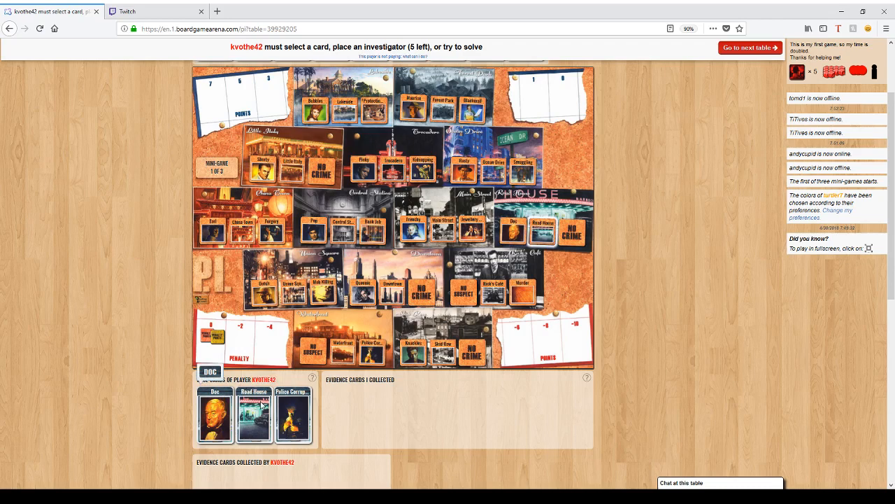
{"action": "mouse_move", "coordinate": [295, 421]}
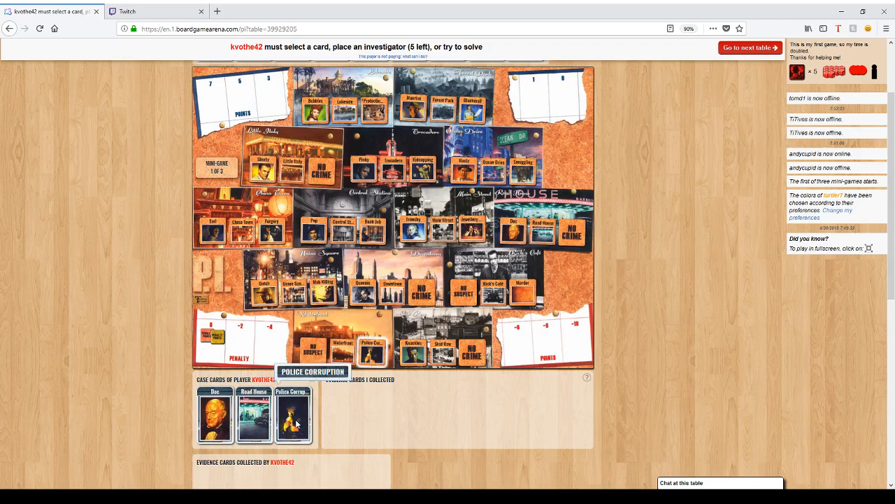
{"action": "mouse_move", "coordinate": [257, 423]}
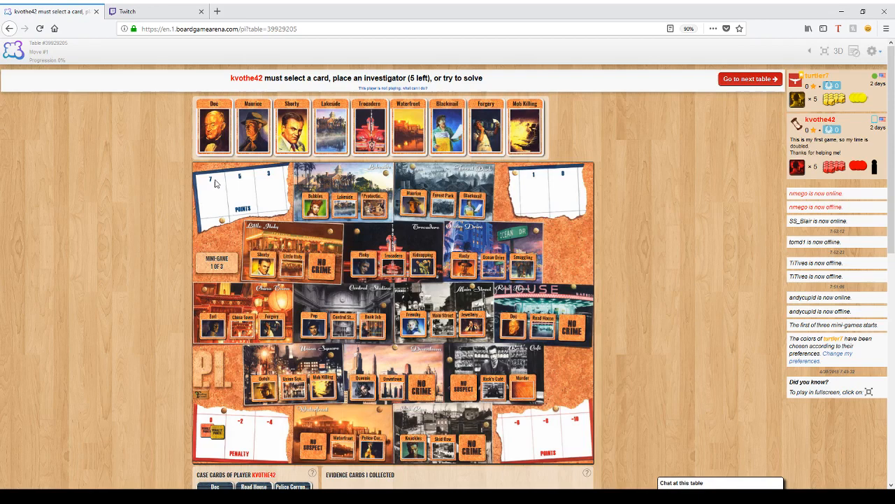
{"action": "mouse_move", "coordinate": [743, 282]}
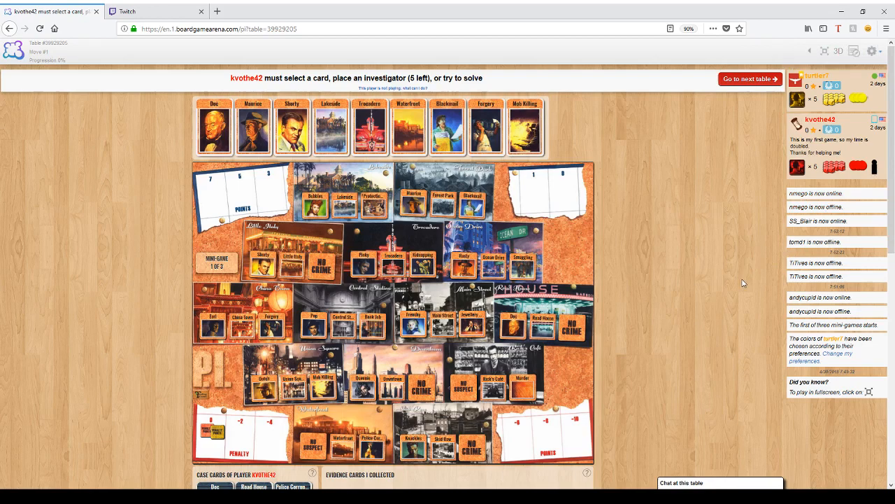
{"action": "mouse_move", "coordinate": [733, 286]}
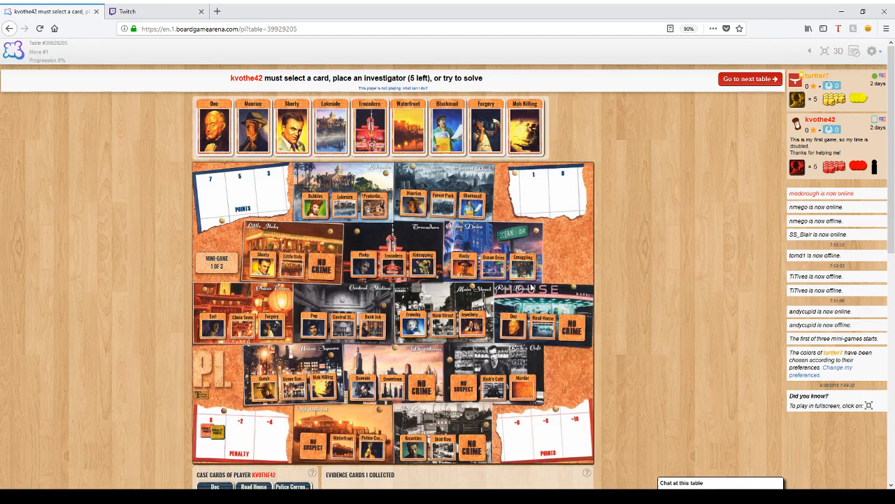
{"action": "mouse_move", "coordinate": [578, 191]}
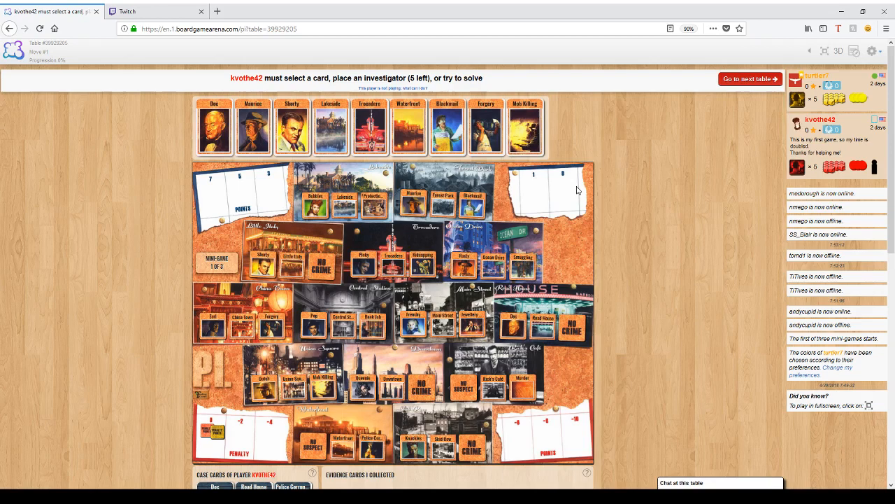
{"action": "mouse_move", "coordinate": [243, 181]}
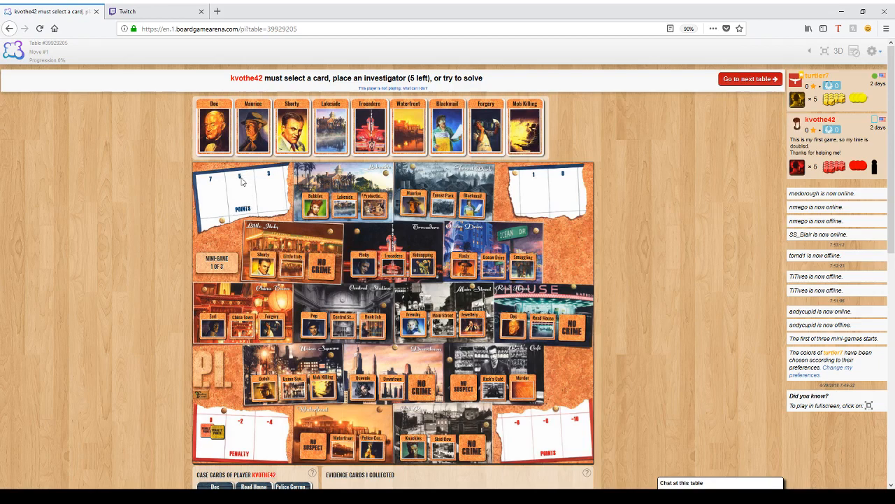
{"action": "mouse_move", "coordinate": [541, 181]}
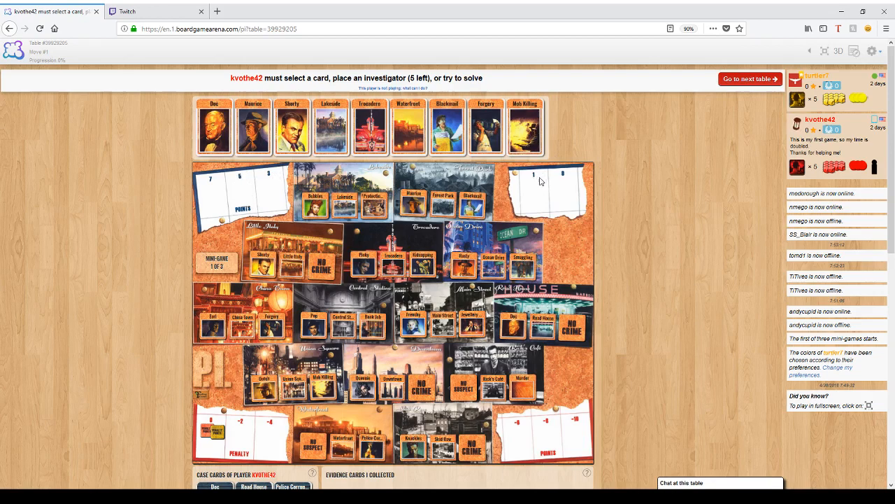
{"action": "mouse_move", "coordinate": [205, 217]}
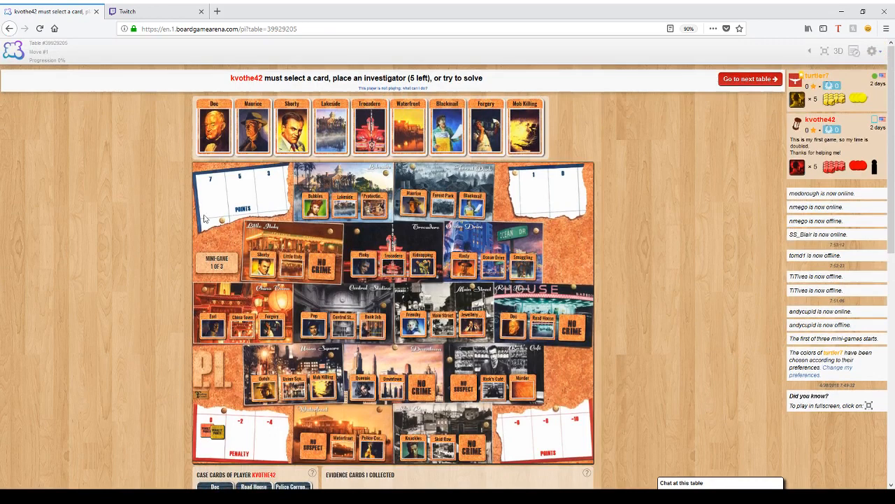
Choose to place one of the five remaining investigators this turn.
{"action": "scroll", "scroll_direction": "down", "scroll_amount": 3}
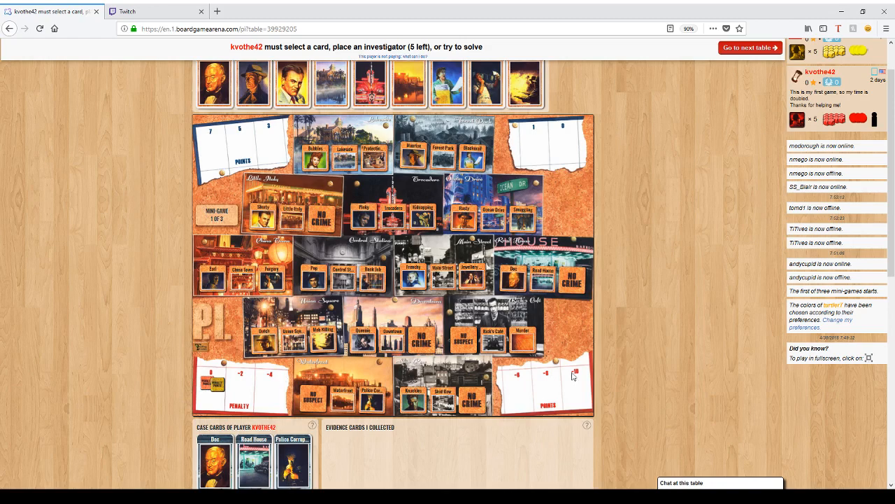
{"action": "mouse_move", "coordinate": [566, 390]}
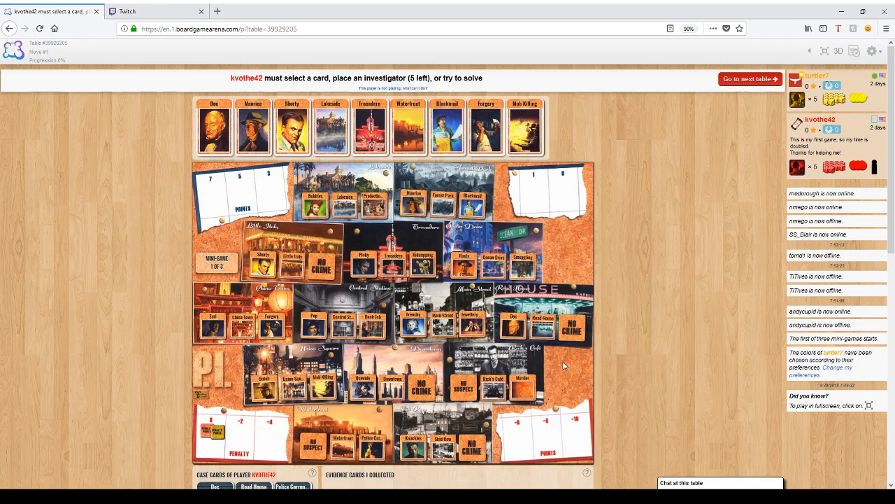
{"action": "mouse_move", "coordinate": [558, 359]}
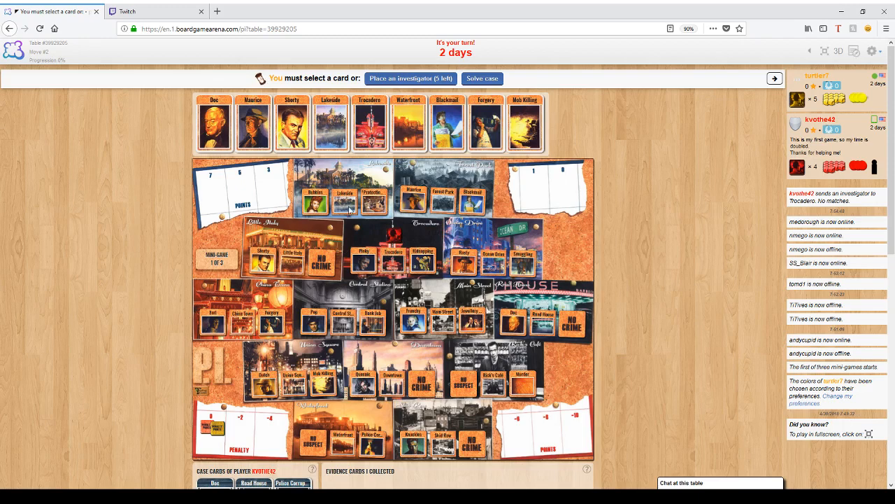
{"action": "mouse_move", "coordinate": [432, 313]}
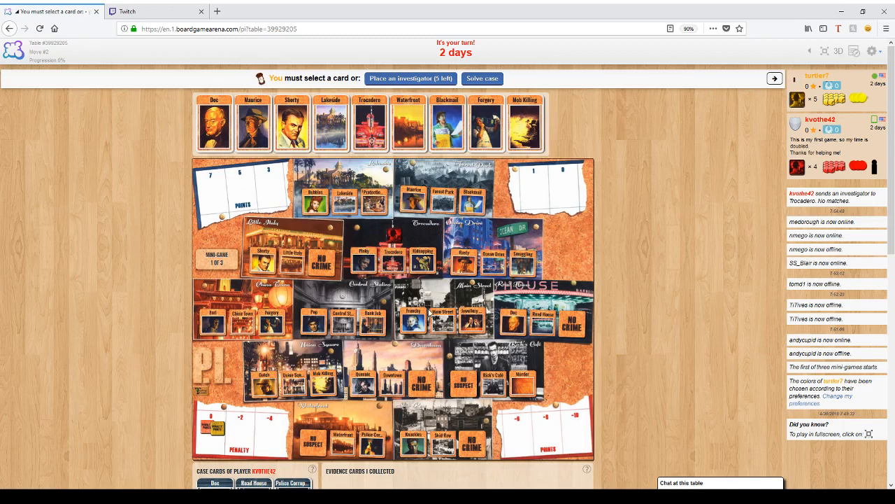
{"action": "mouse_move", "coordinate": [422, 263]}
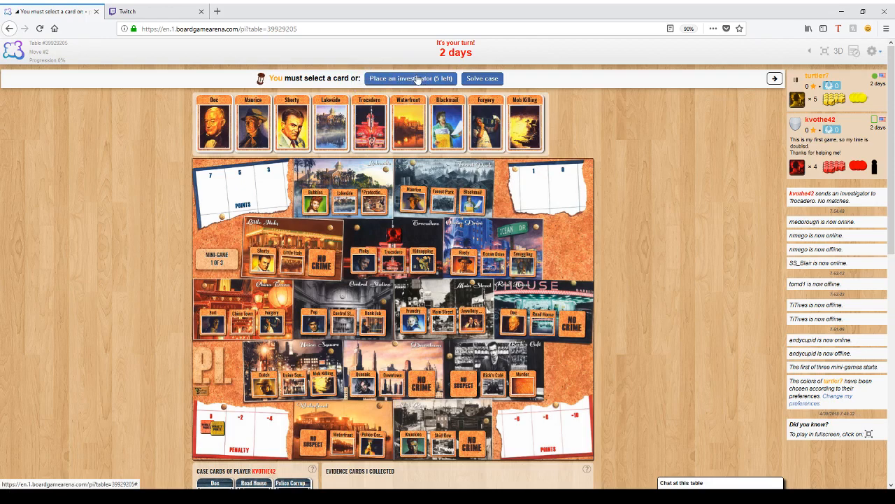
{"action": "left_click", "coordinate": [410, 78]}
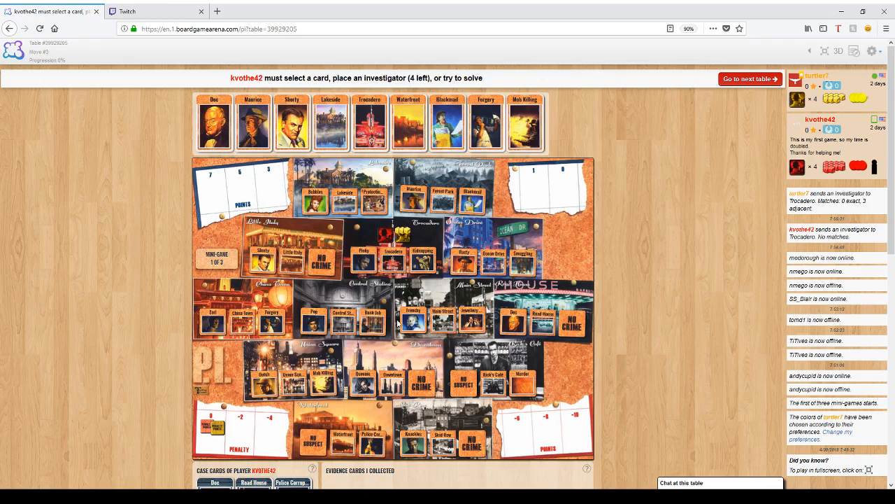
{"action": "mouse_move", "coordinate": [327, 305]}
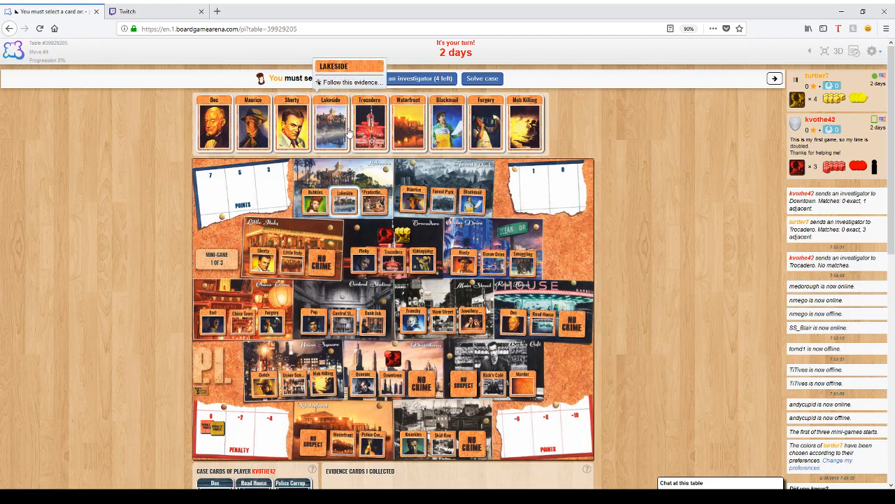
{"action": "mouse_move", "coordinate": [343, 168]}
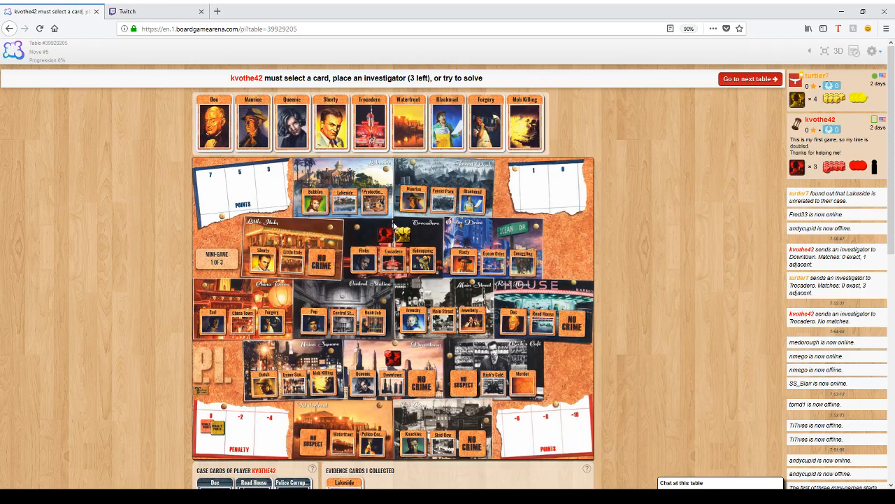
{"action": "mouse_move", "coordinate": [482, 258]}
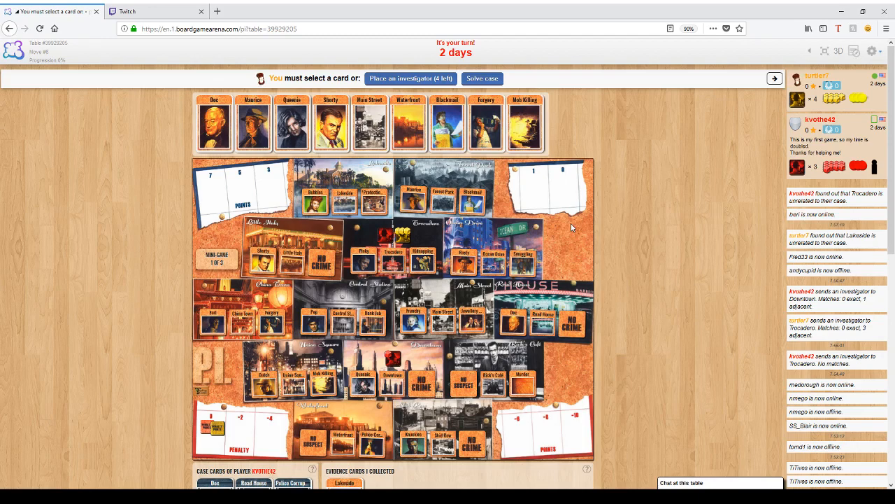
{"action": "mouse_move", "coordinate": [363, 276]}
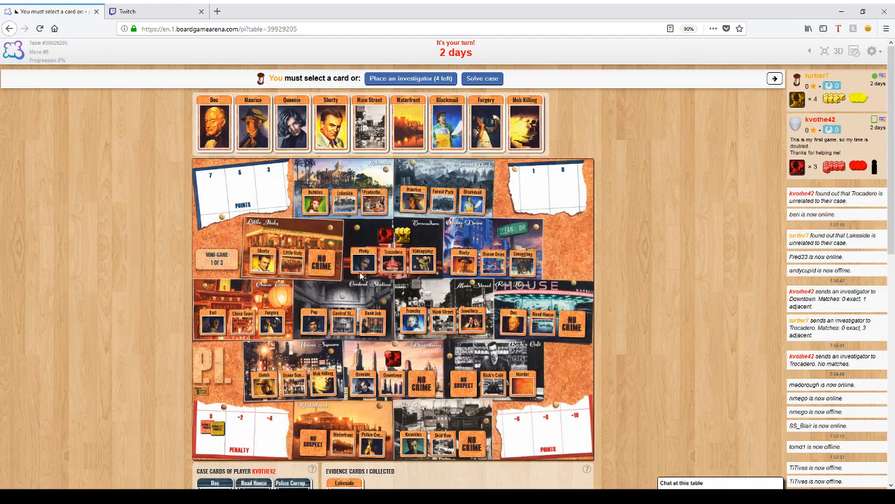
{"action": "mouse_move", "coordinate": [384, 233]}
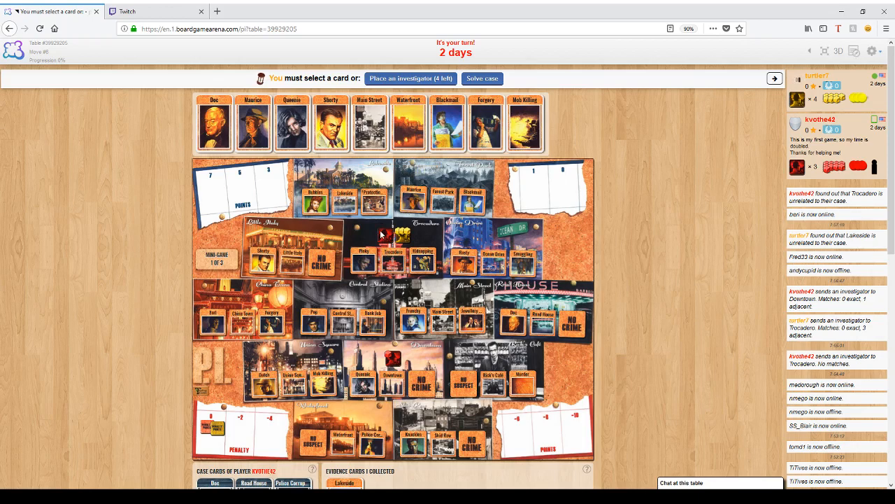
Scroll down the page to view the Main Street evidence result.
{"action": "scroll", "scroll_direction": "down", "scroll_amount": 3}
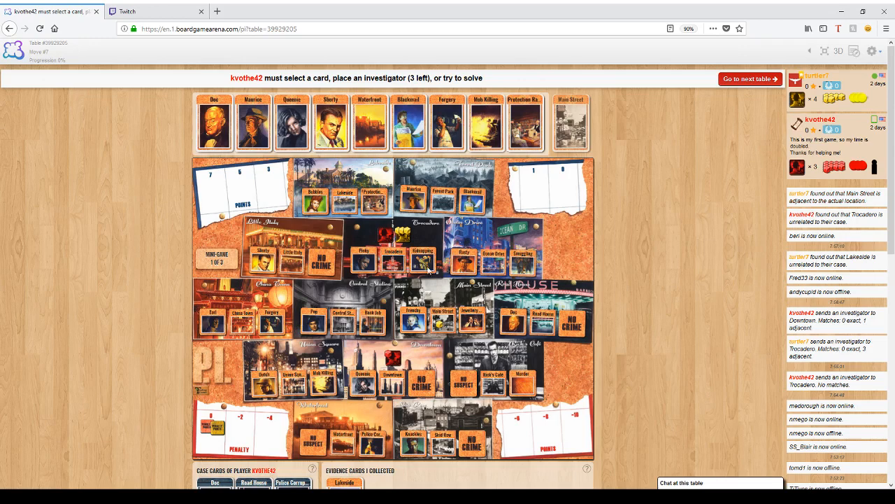
{"action": "mouse_move", "coordinate": [315, 324]}
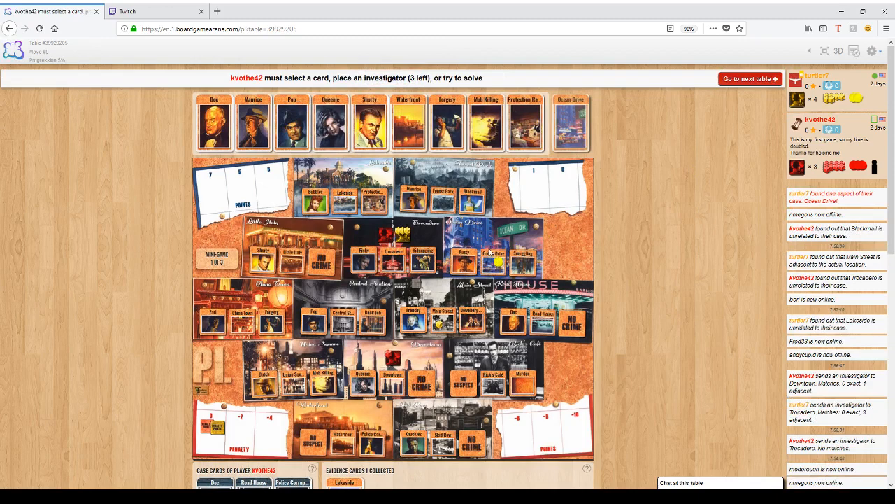
{"action": "mouse_move", "coordinate": [493, 258]}
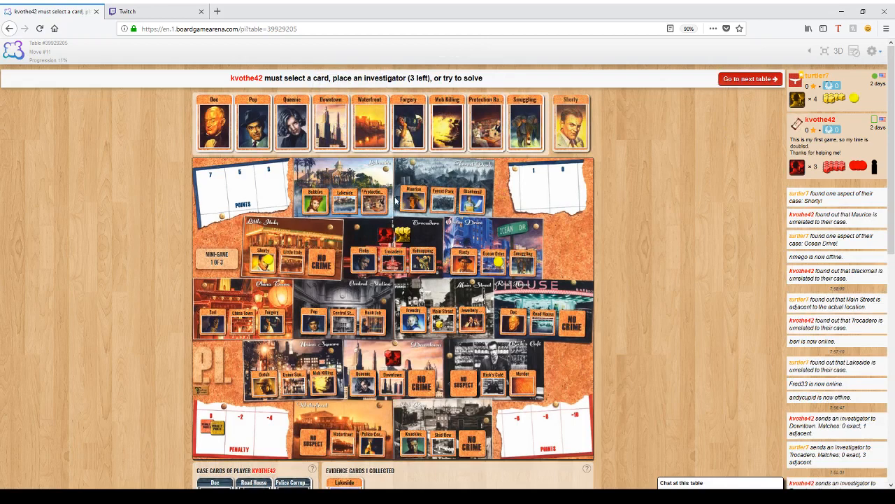
{"action": "mouse_move", "coordinate": [373, 315]}
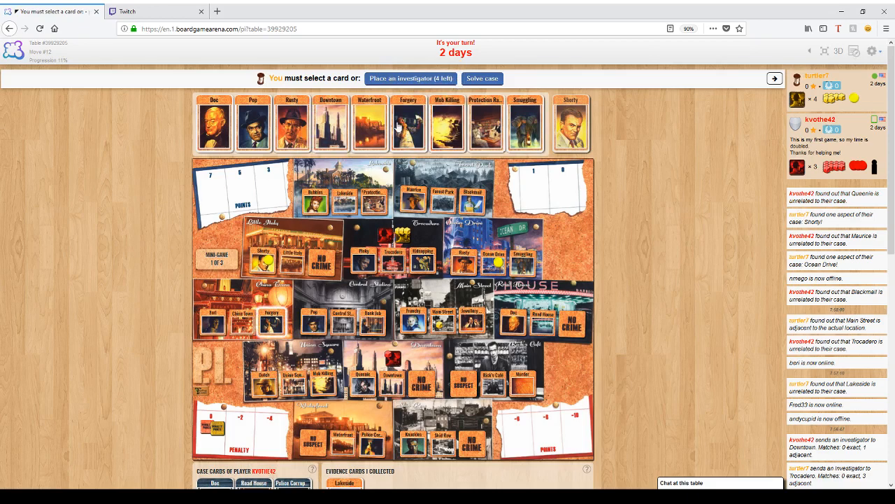
{"action": "mouse_move", "coordinate": [453, 136]}
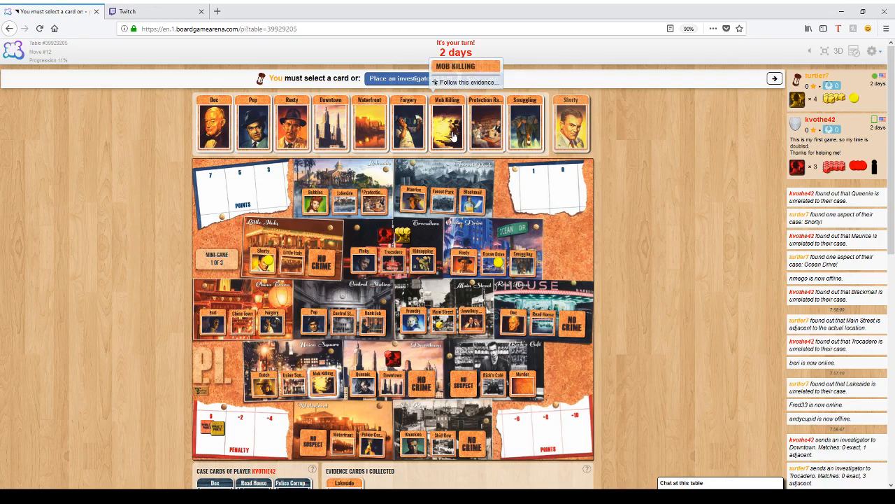
Follow the Protection Racket evidence, then accuse Shorty of Blackmail at Ocean Drive.
{"action": "left_click", "coordinate": [485, 131]}
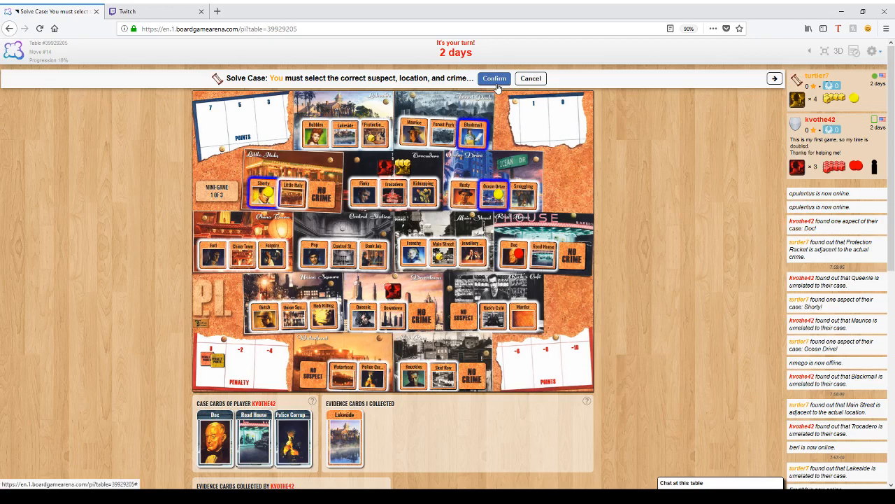
{"action": "left_click", "coordinate": [494, 77]}
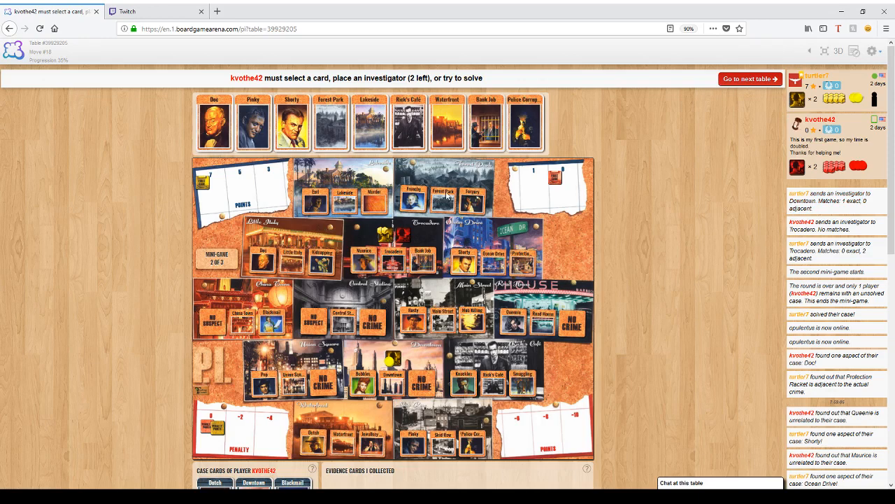
{"action": "mouse_move", "coordinate": [430, 236]}
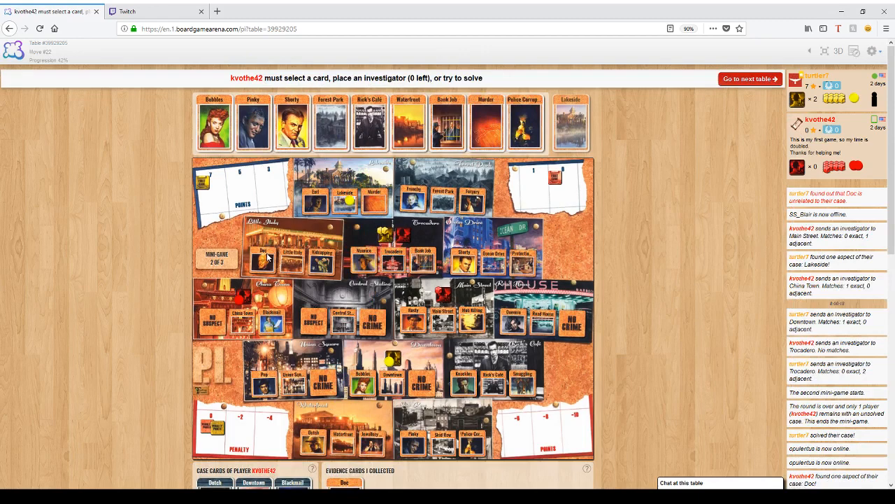
{"action": "mouse_move", "coordinate": [294, 130]}
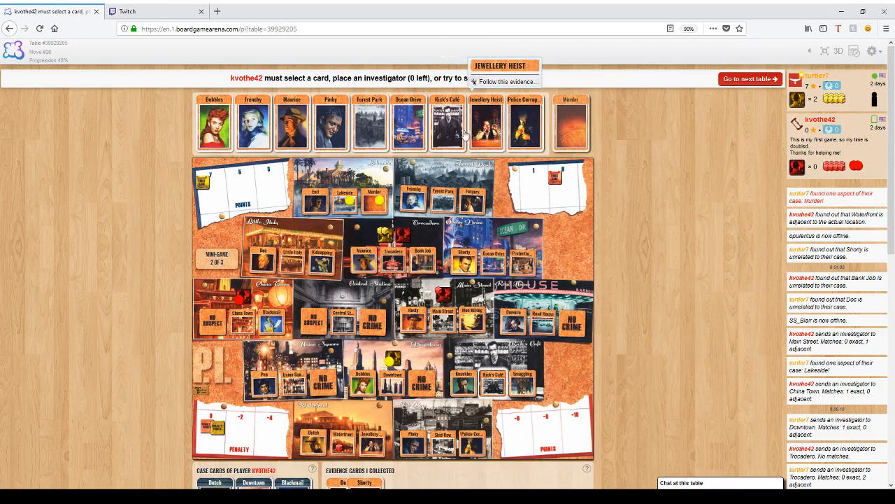
Scroll down to the case cards and collected evidence sections below the board.
{"action": "scroll", "scroll_direction": "down", "scroll_amount": 3}
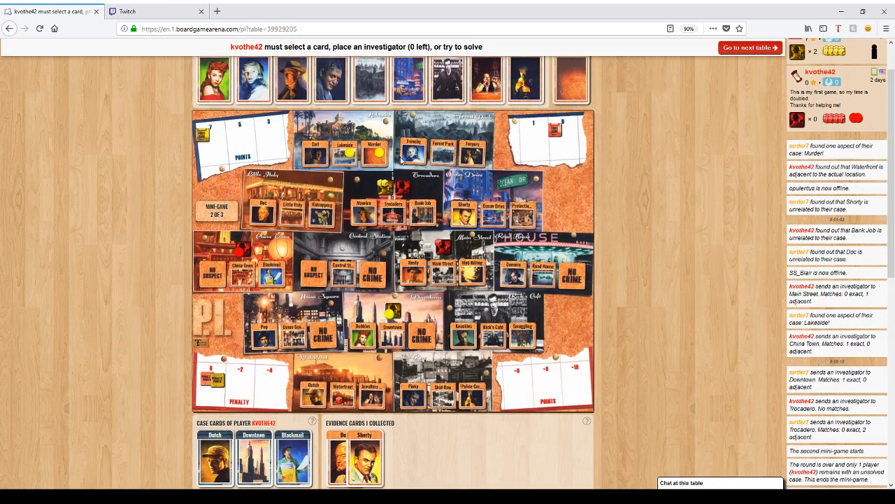
{"action": "mouse_move", "coordinate": [431, 145]}
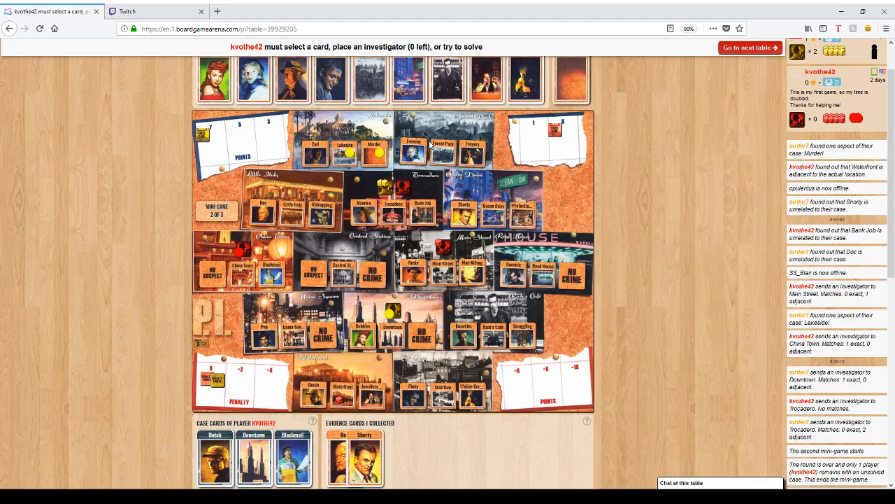